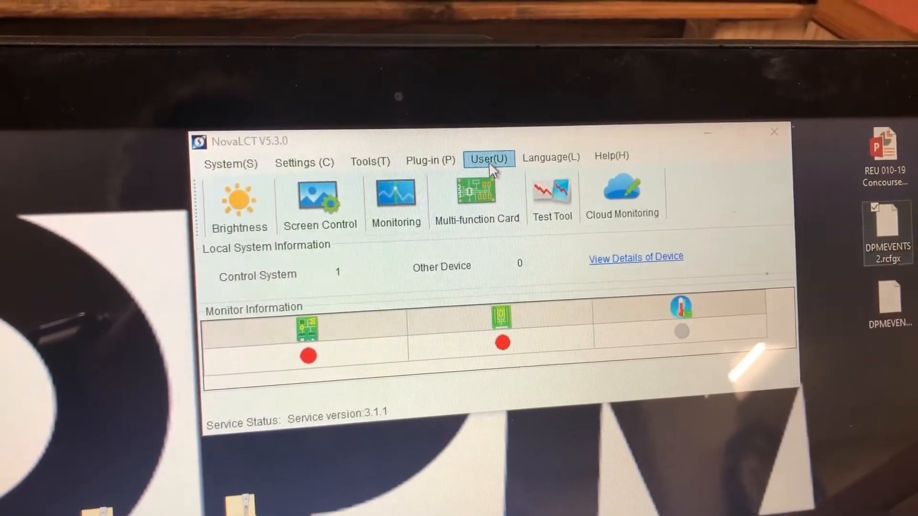
# - Log in via User > Advanced Synchronous System User Login with the password
pyautogui.click(489, 159)
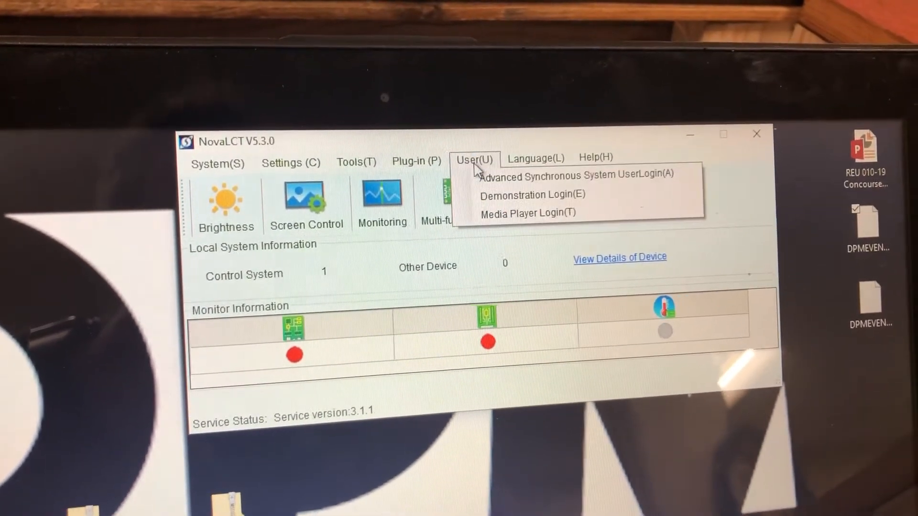
pyautogui.click(575, 176)
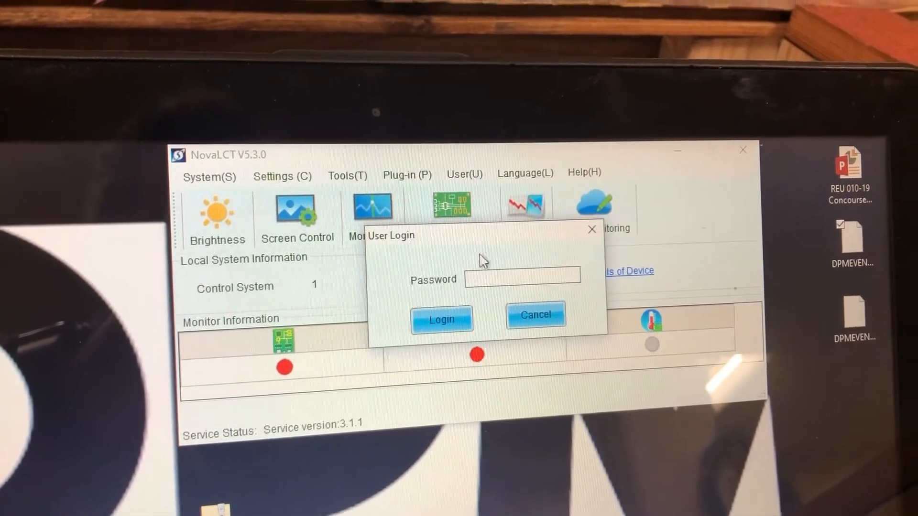
pyautogui.write('***')
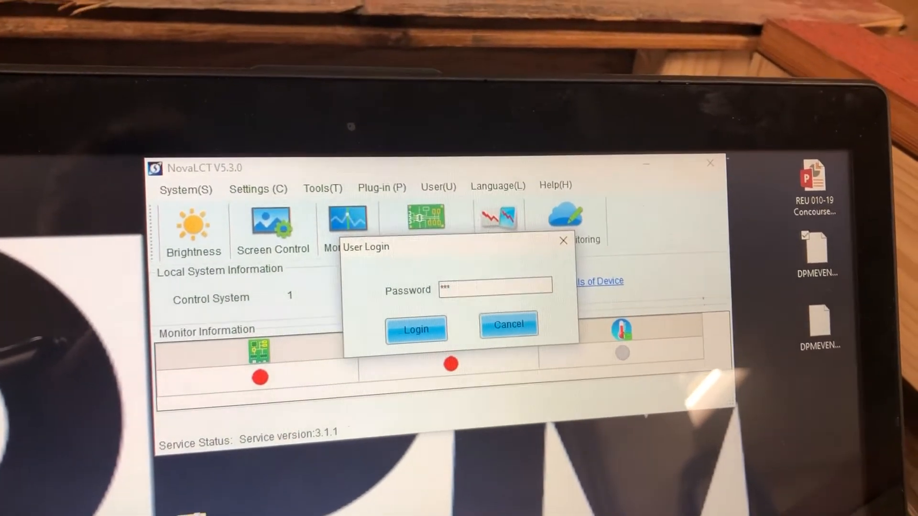
pyautogui.click(416, 329)
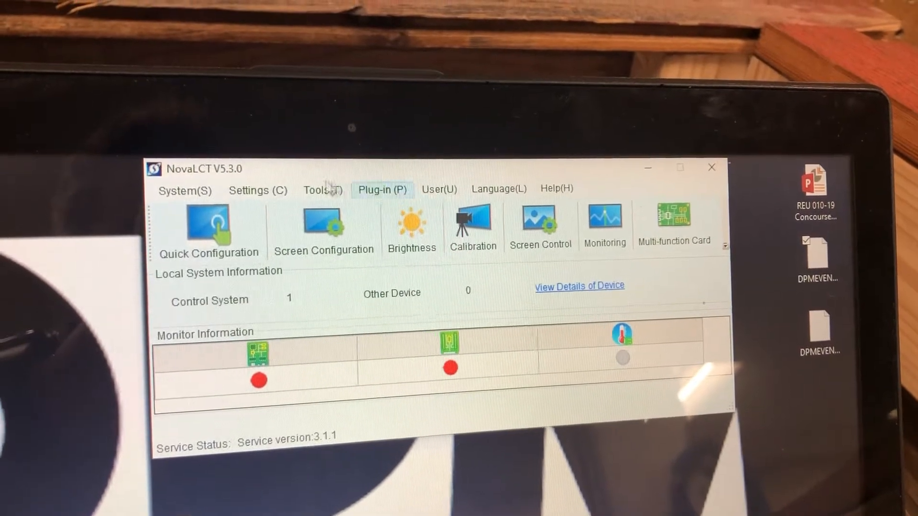
# - Start Controller Cabinet Configuration File Import and browse the Desktop for .rcfgx files to add
pyautogui.click(319, 191)
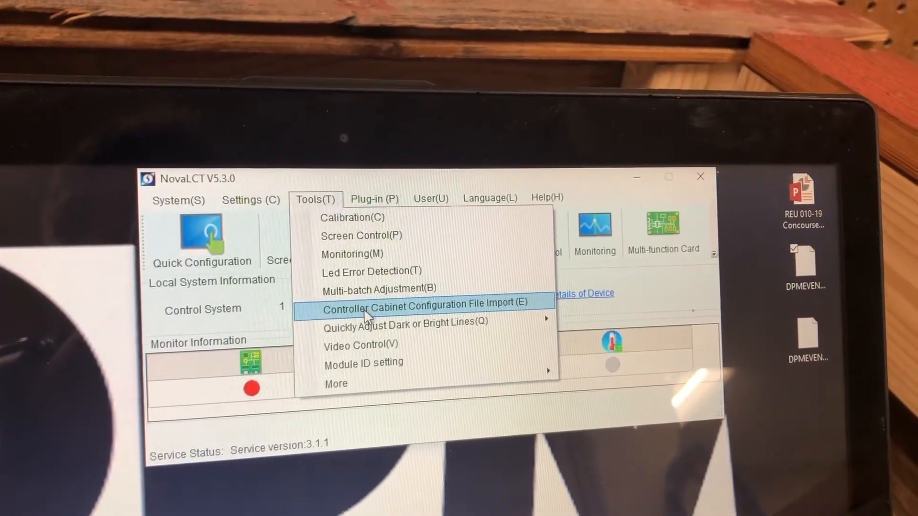
pyautogui.click(425, 305)
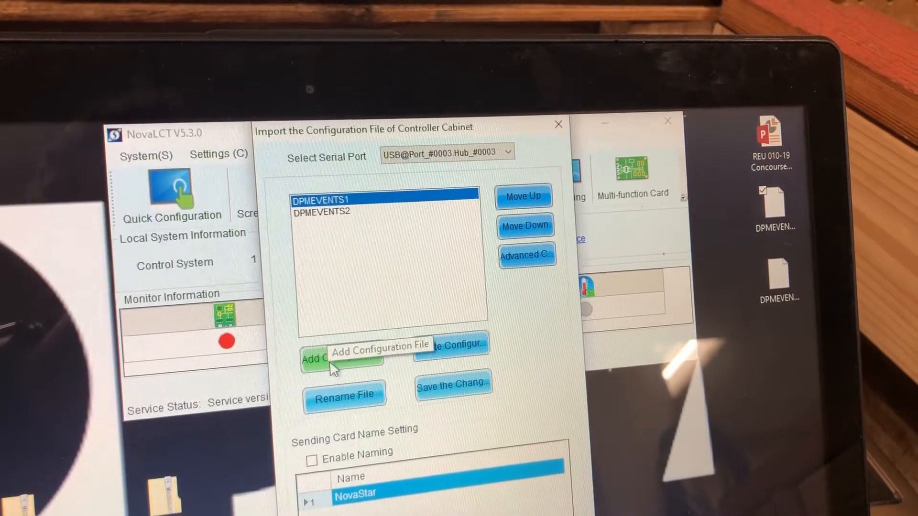
pyautogui.click(319, 359)
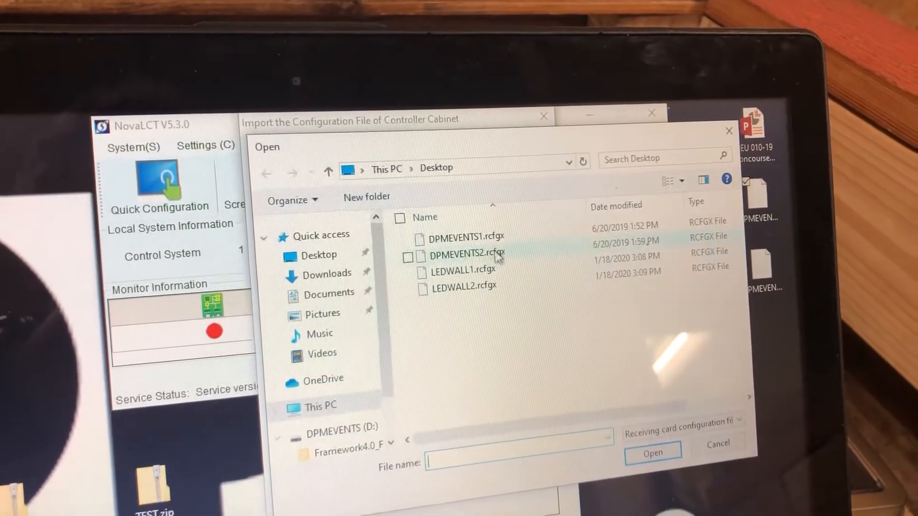